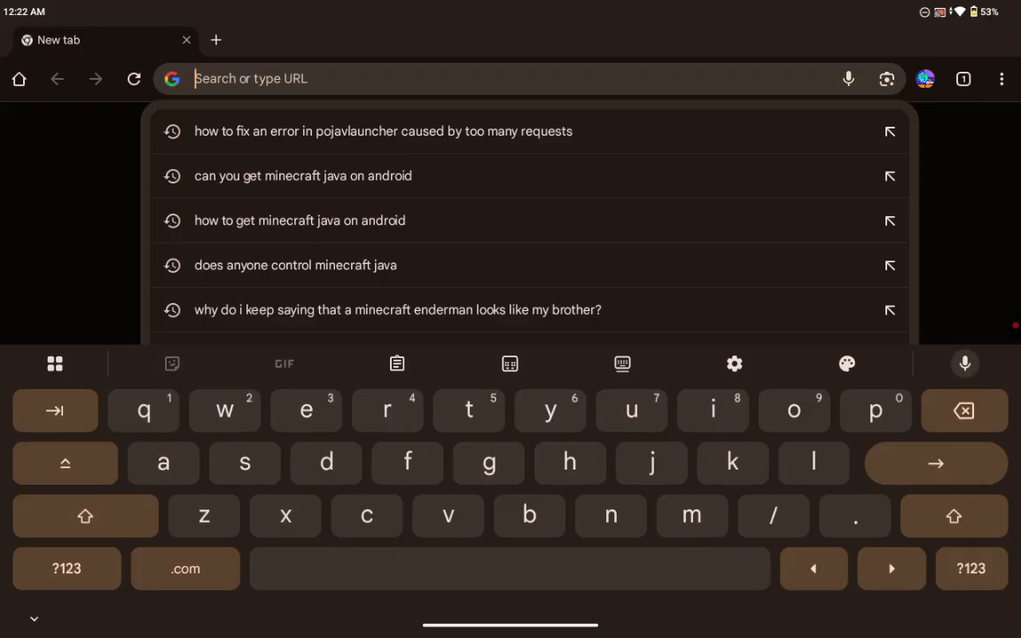
Search Google for 'pojavlauncher' from Chrome's address bar
{"action": "type", "text": "pojavlauncher&oq=pojavlauncher&gs_lcrp=EgZjaHJvbWUqDggAEEUYJxg7GIAEGIoFMg4IABB"}
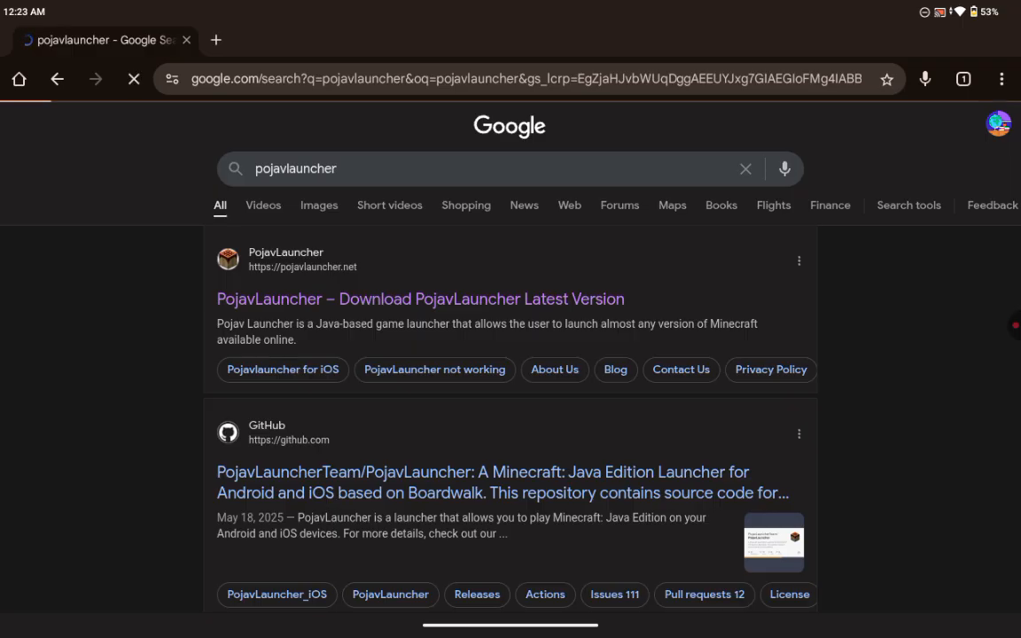
Open the pojavlauncher.net result and scroll to its installation steps and download button
{"action": "left_click", "coordinate": [418, 298]}
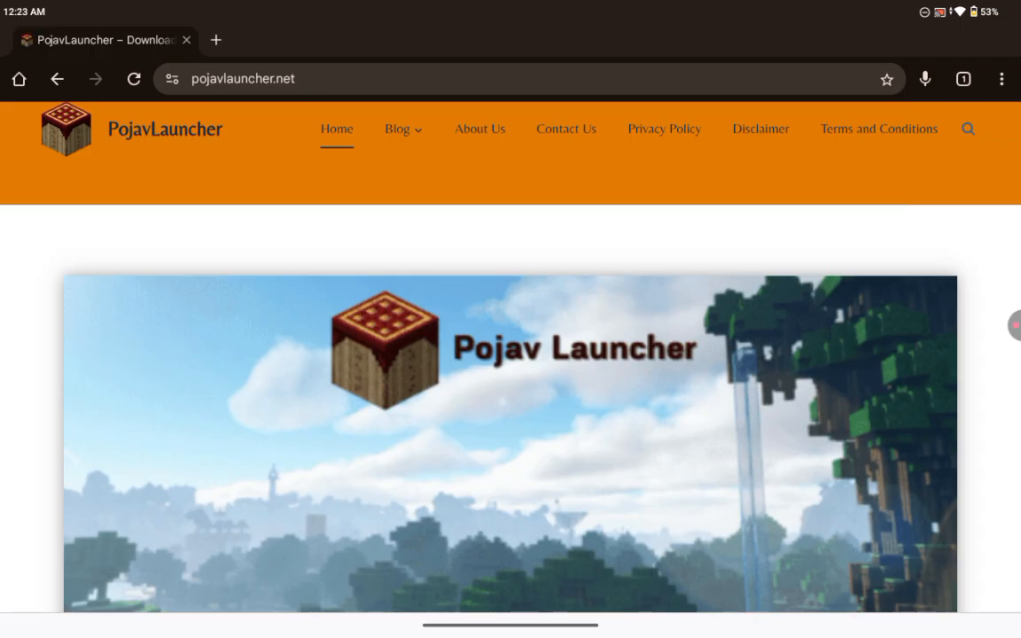
{"action": "scroll", "scroll_direction": "down", "scroll_amount": 3}
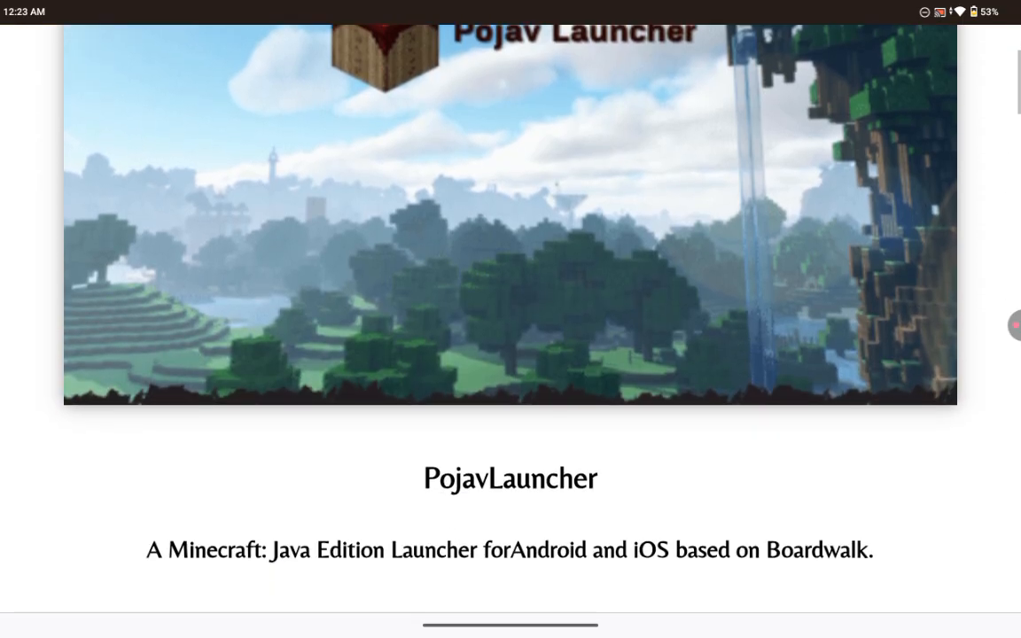
{"action": "scroll", "scroll_direction": "down", "scroll_amount": 3}
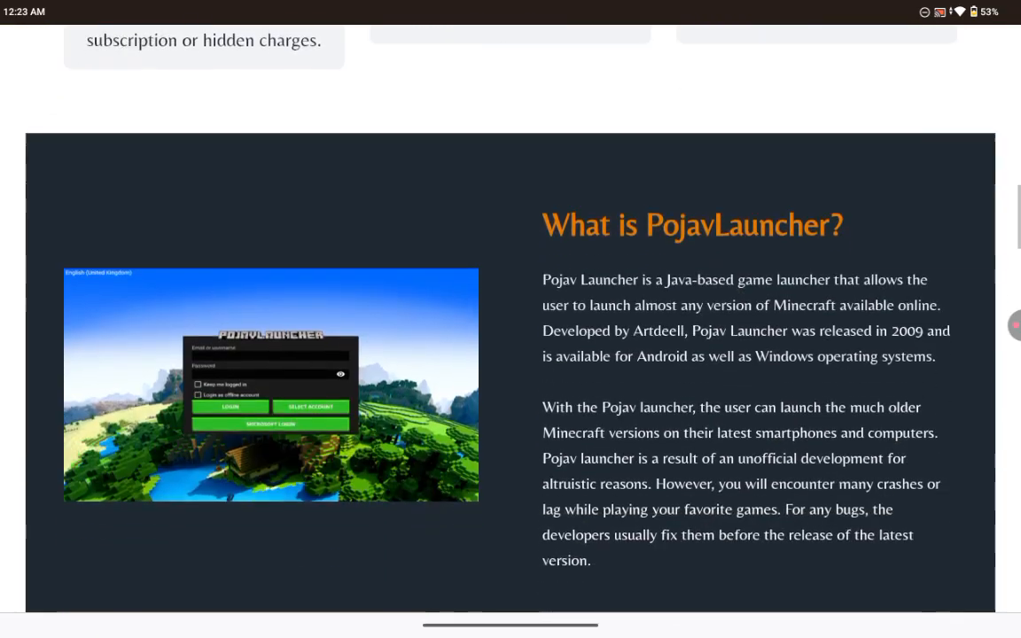
{"action": "scroll", "scroll_direction": "down", "scroll_amount": 3}
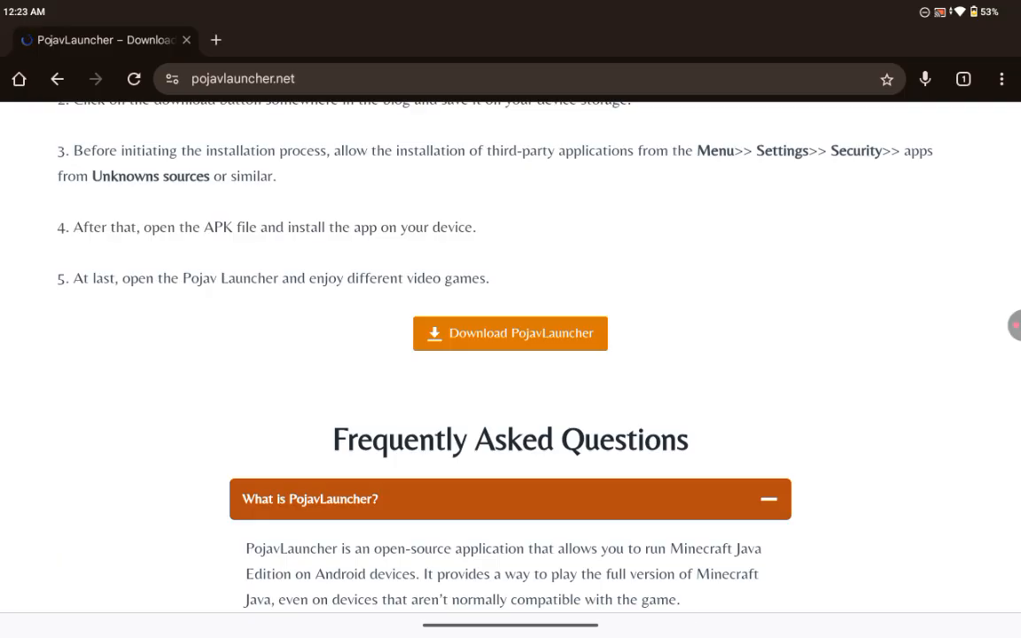
Download the 147 MB PojavLauncher APK despite the harmful-file warning, then open it
{"action": "left_click", "coordinate": [509, 333]}
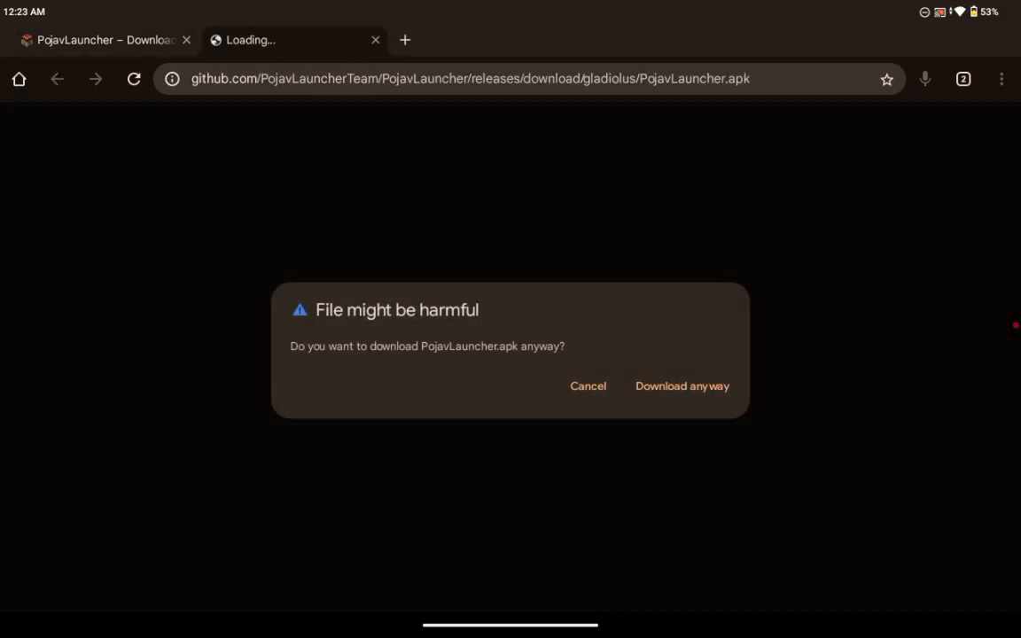
{"action": "left_click", "coordinate": [681, 386]}
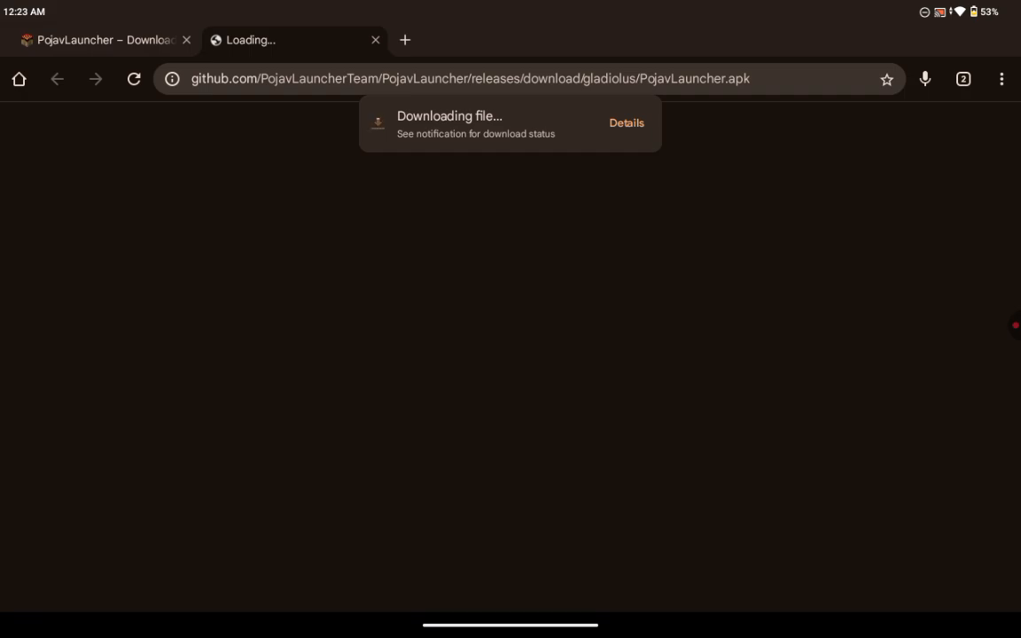
{"action": "left_click", "coordinate": [997, 78]}
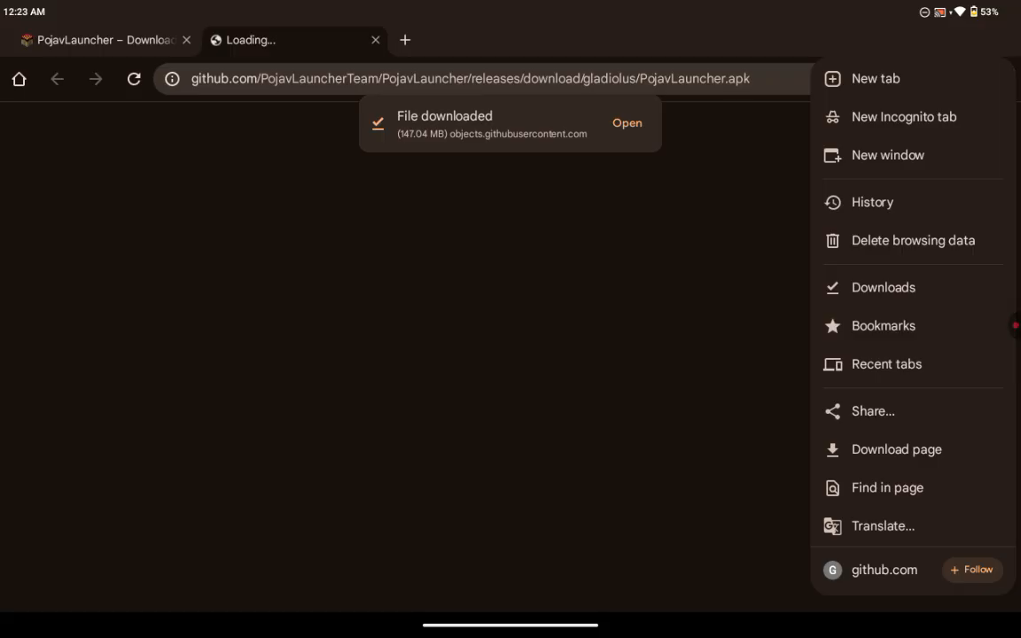
{"action": "left_click", "coordinate": [627, 123]}
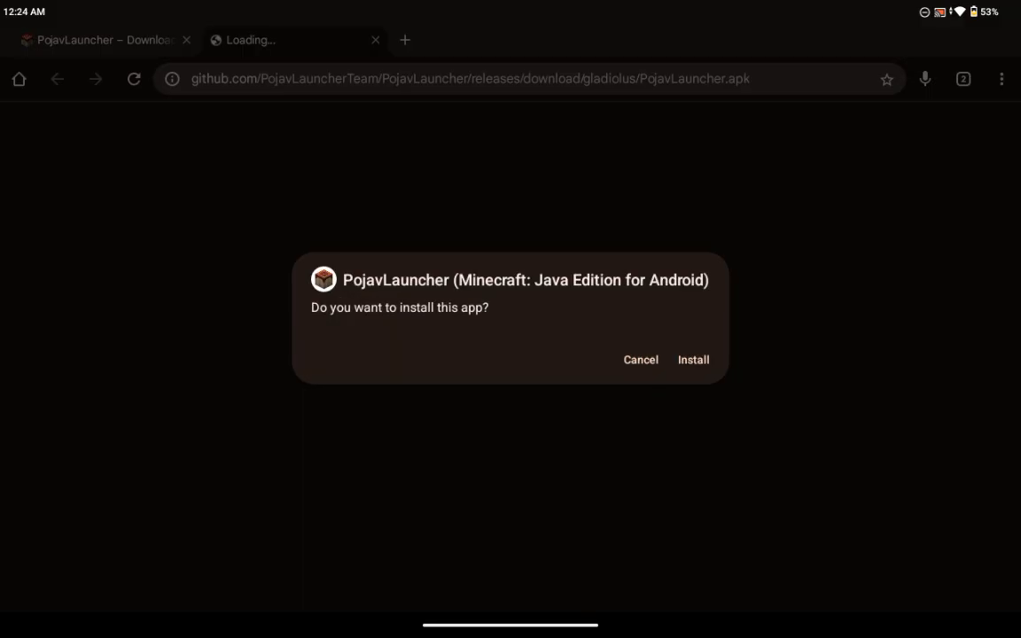
Install the PojavLauncher APK and launch the app once installed
{"action": "left_click", "coordinate": [693, 360]}
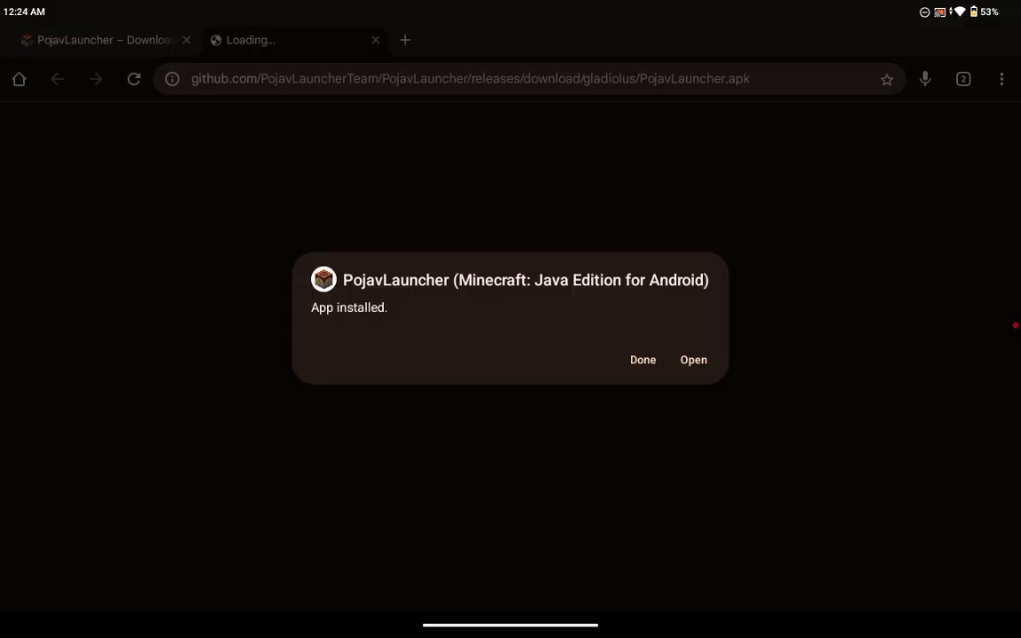
{"action": "left_click", "coordinate": [693, 360]}
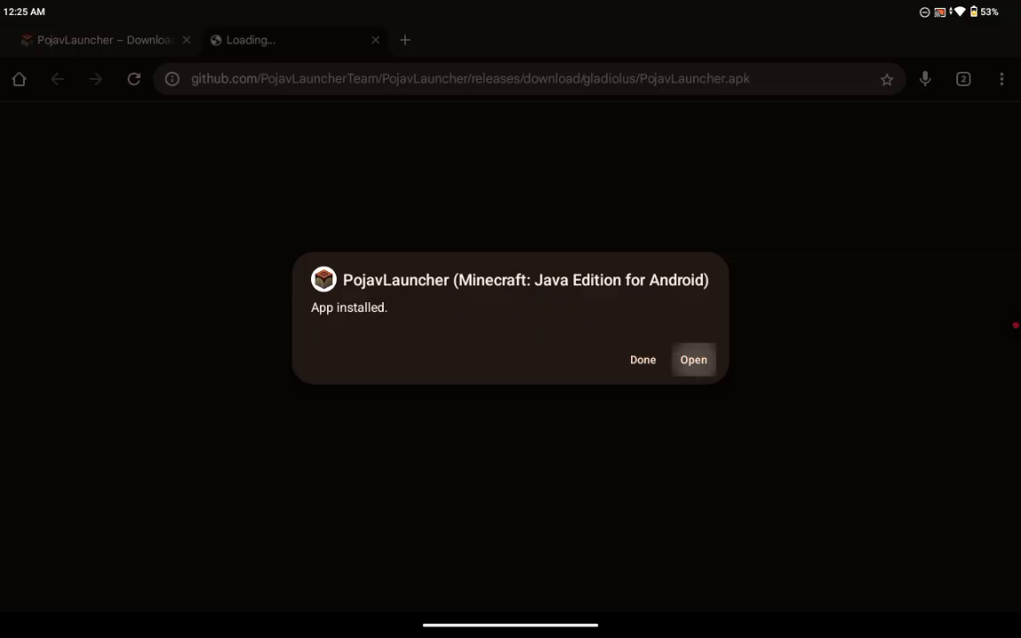
{"action": "left_click", "coordinate": [692, 360]}
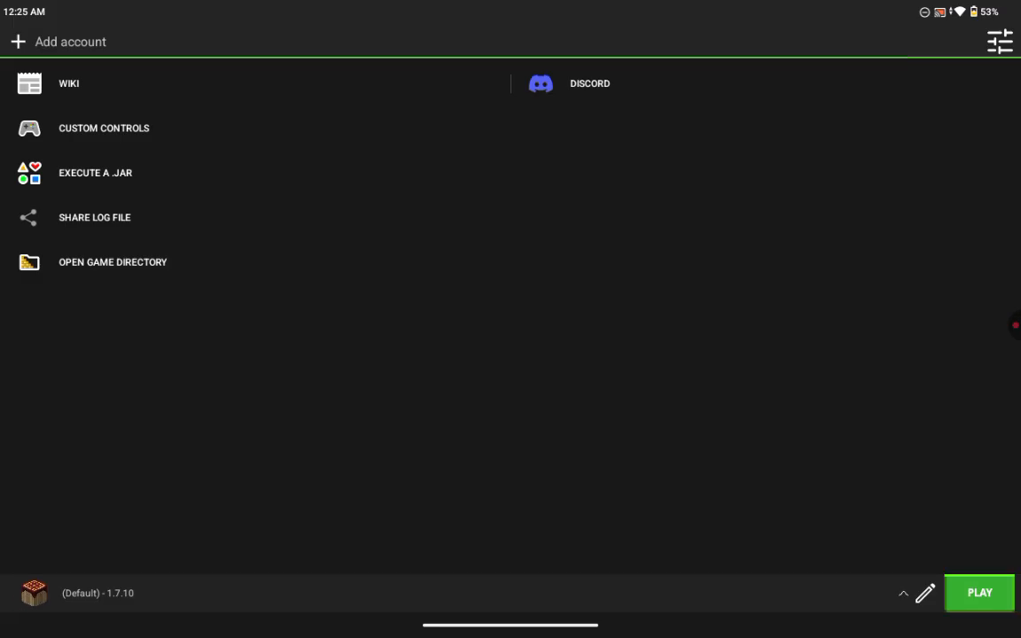
Add a Microsoft account with email and password, hitting a 'too many requests' error
{"action": "left_click", "coordinate": [59, 41]}
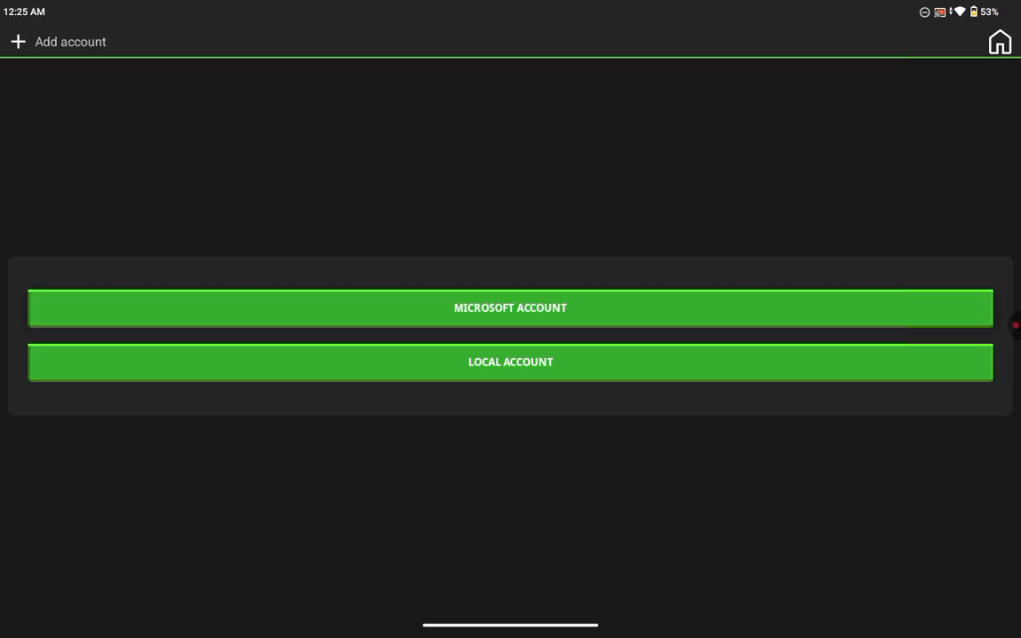
{"action": "left_click", "coordinate": [510, 307]}
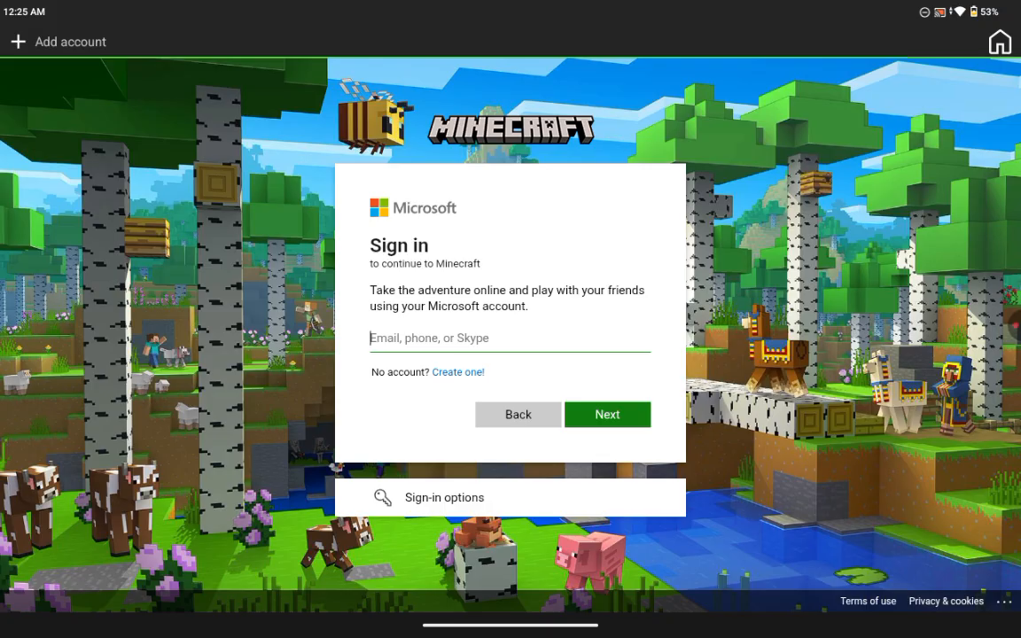
{"action": "left_click", "coordinate": [509, 338]}
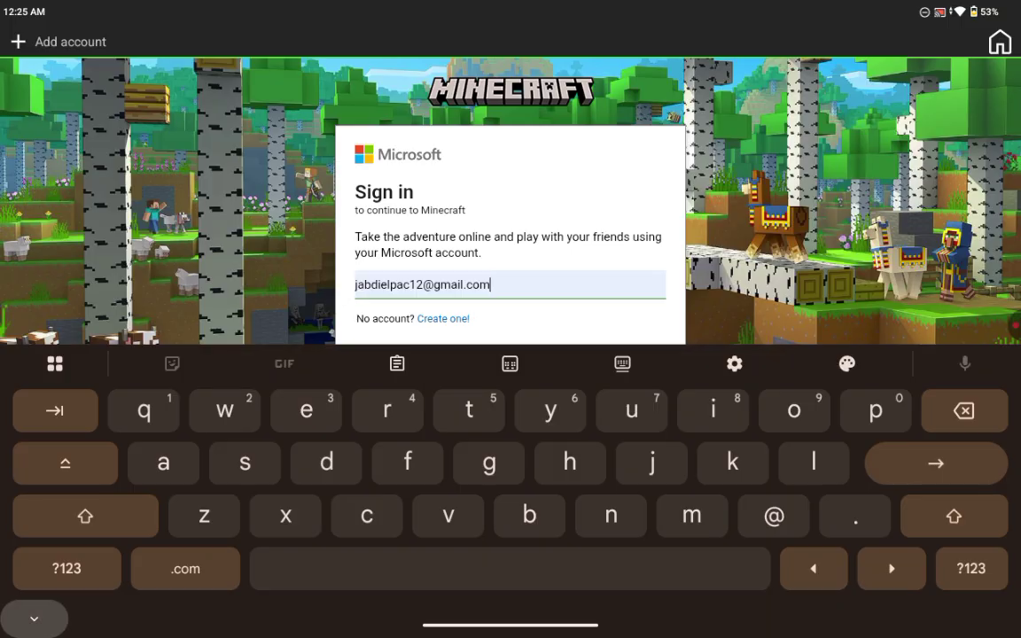
{"action": "key", "text": "Enter"}
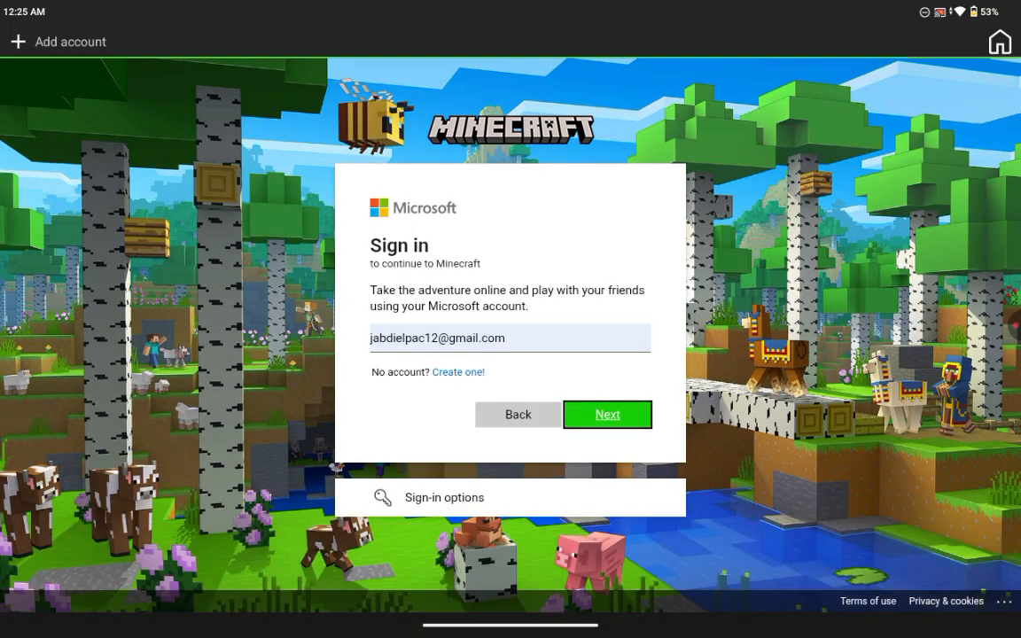
{"action": "left_click", "coordinate": [607, 414]}
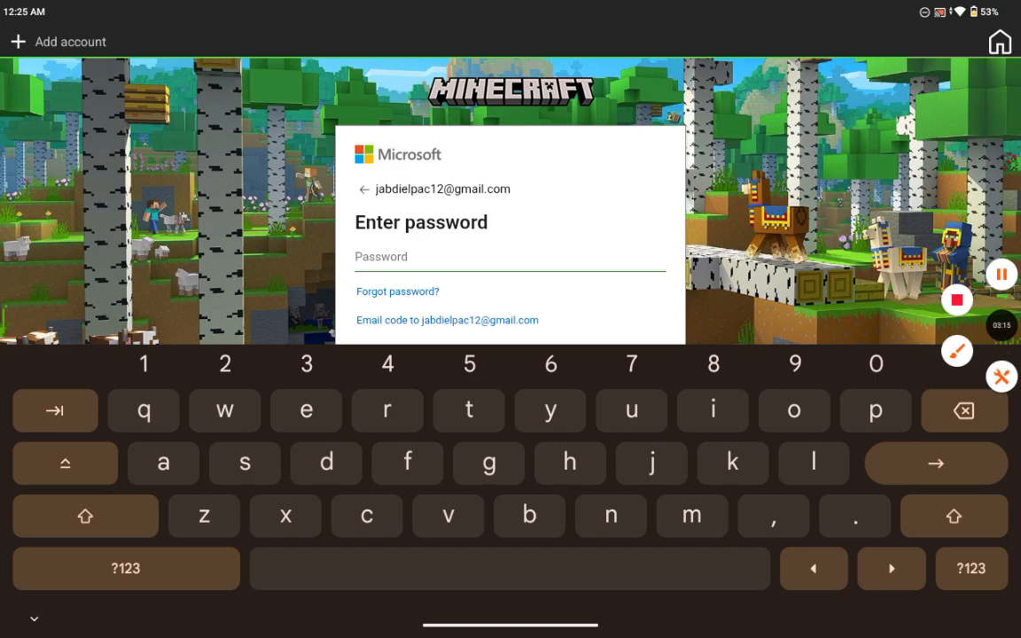
{"action": "type", "text": "password"}
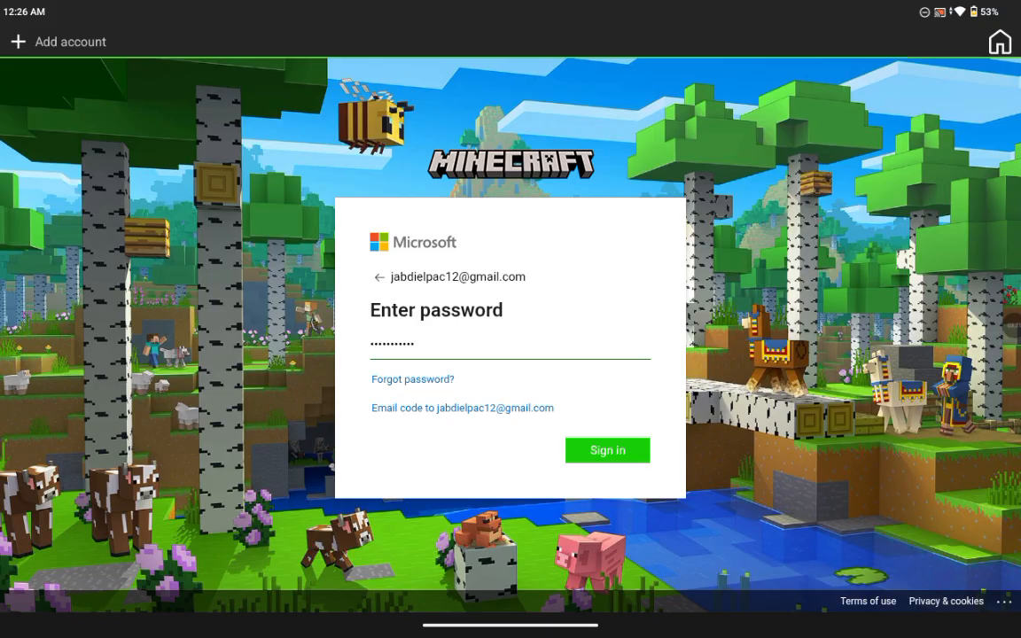
{"action": "left_click", "coordinate": [607, 450]}
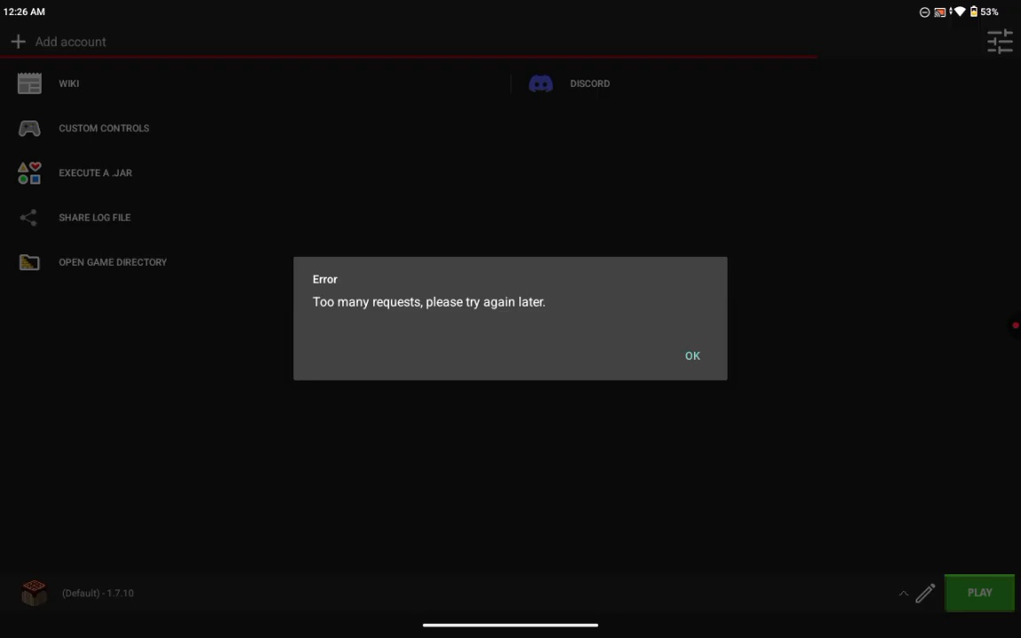
Dismiss the error and log in with a local account named JabdielPlays2012
{"action": "left_click", "coordinate": [692, 355]}
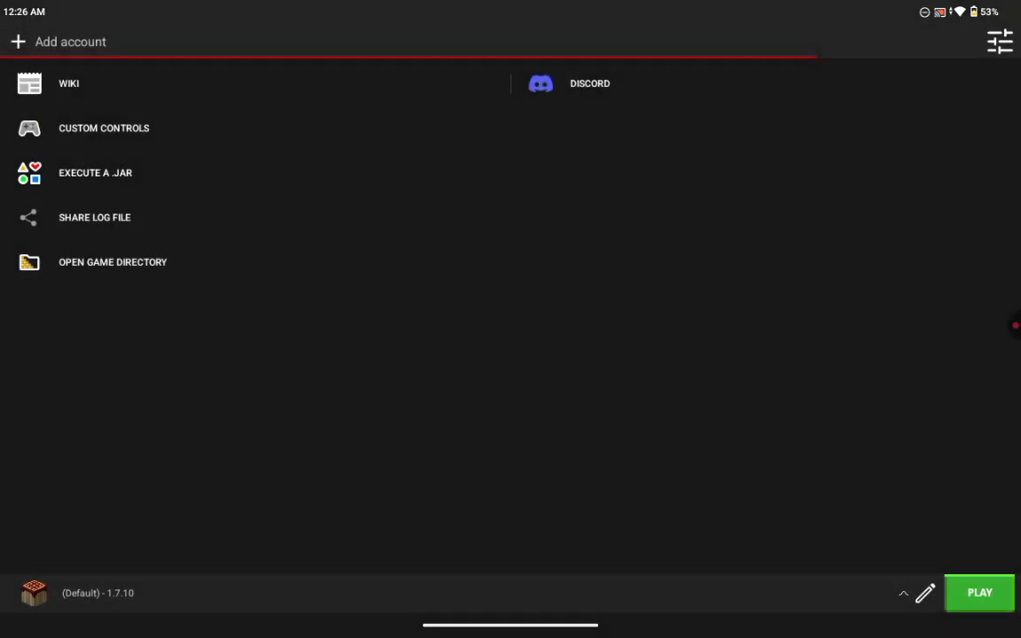
{"action": "left_click", "coordinate": [62, 40]}
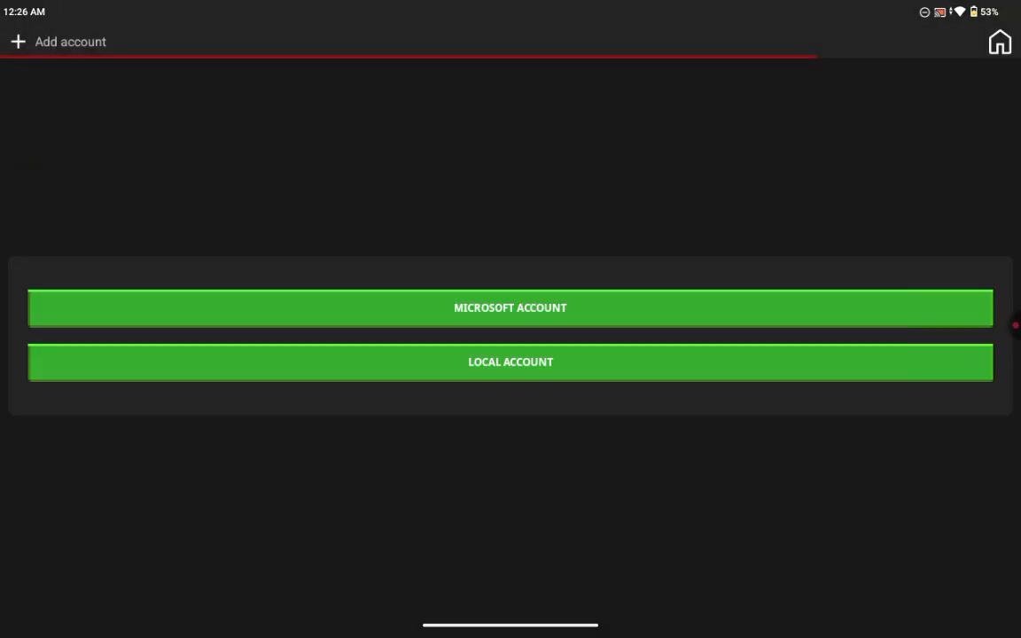
{"action": "left_click", "coordinate": [510, 362]}
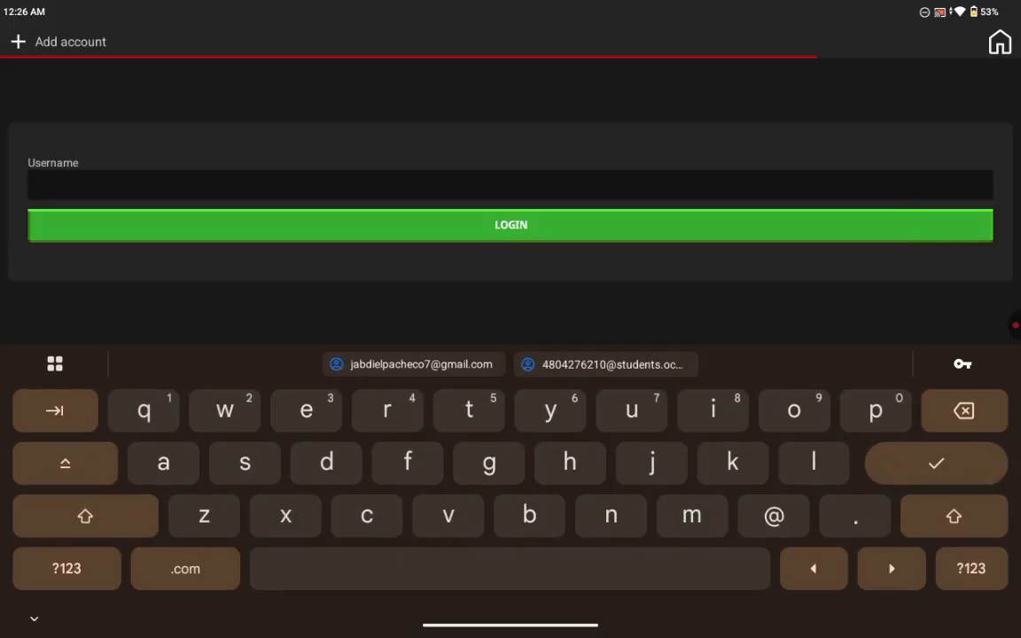
{"action": "type", "text": "JabdielPlays20"}
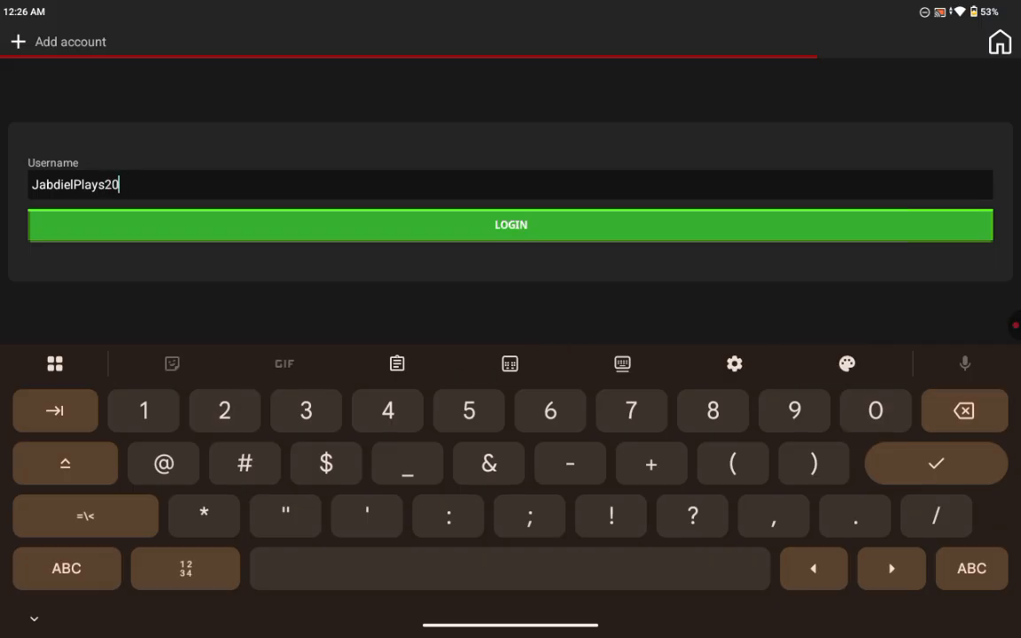
{"action": "type", "text": "12"}
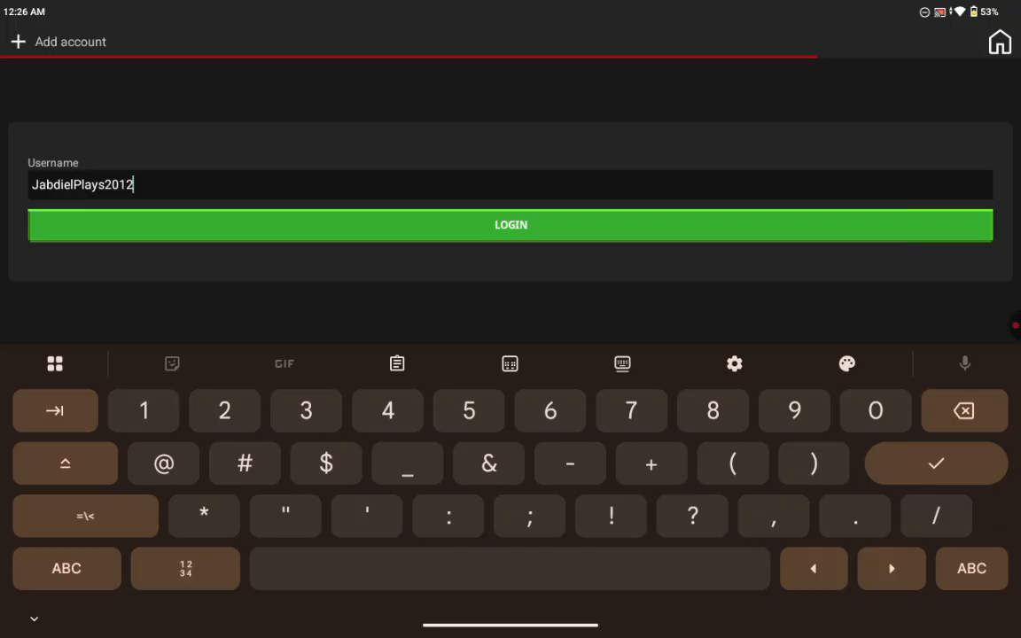
{"action": "left_click", "coordinate": [510, 224]}
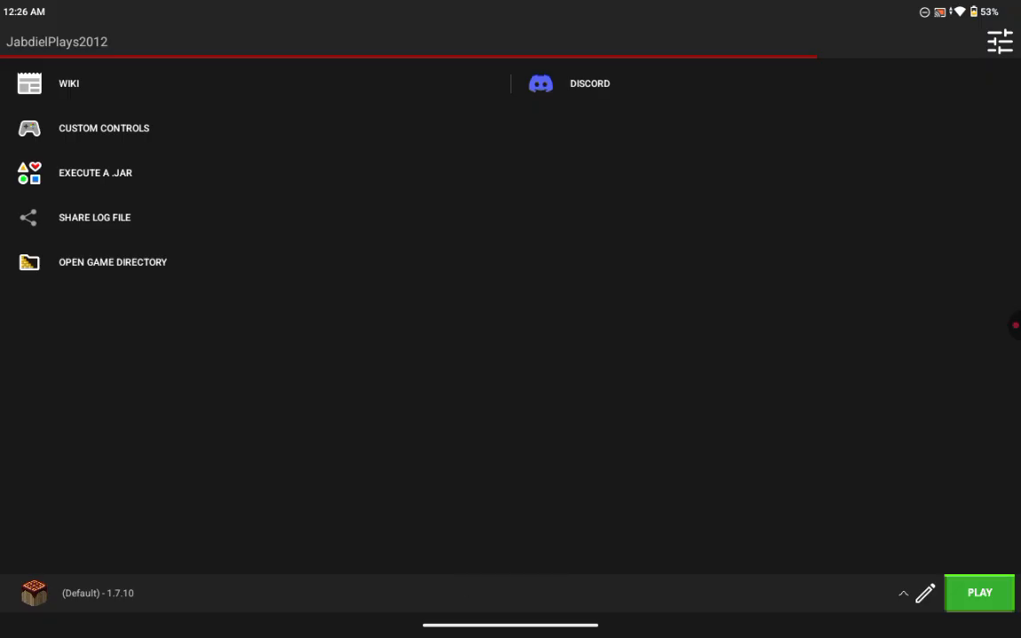
Launch Minecraft 1.7.10 from the launcher's PLAY button
{"action": "left_click", "coordinate": [979, 593]}
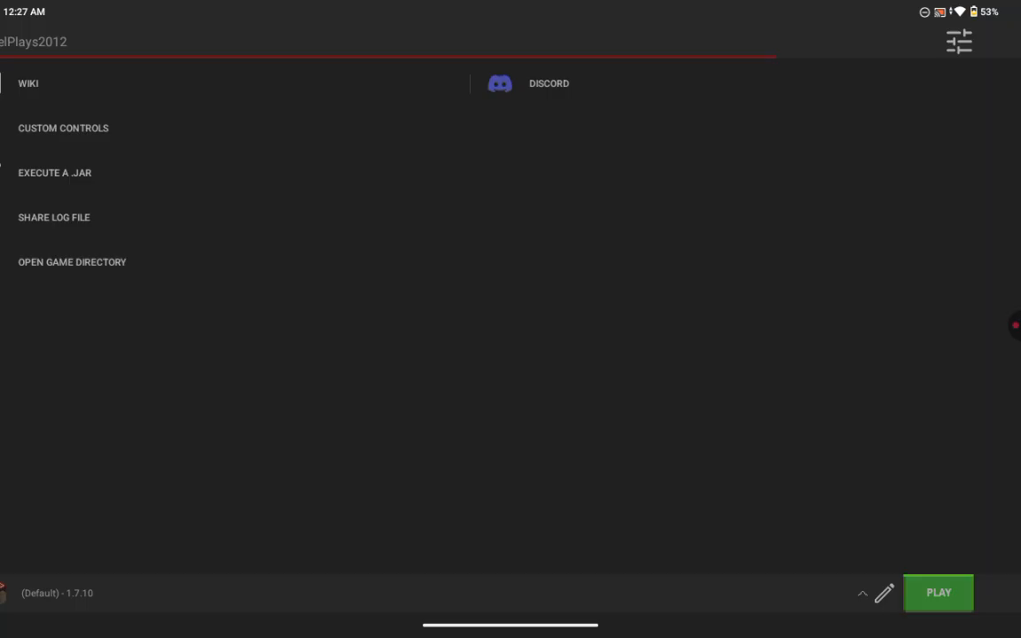
{"action": "left_click", "coordinate": [938, 592]}
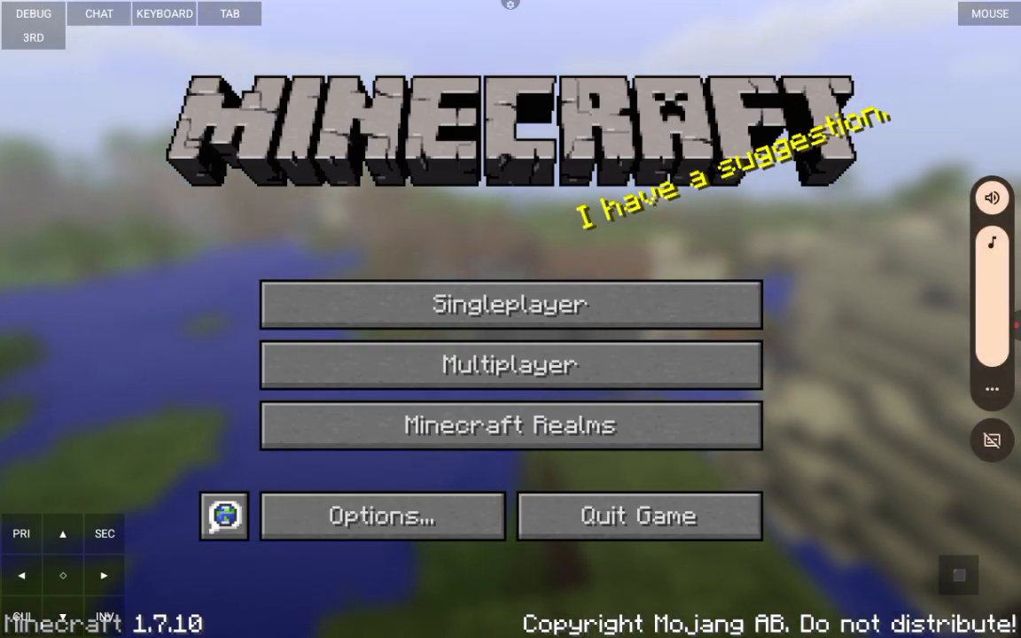
Create a new Survival-mode singleplayer world called New World
{"action": "left_click", "coordinate": [510, 304]}
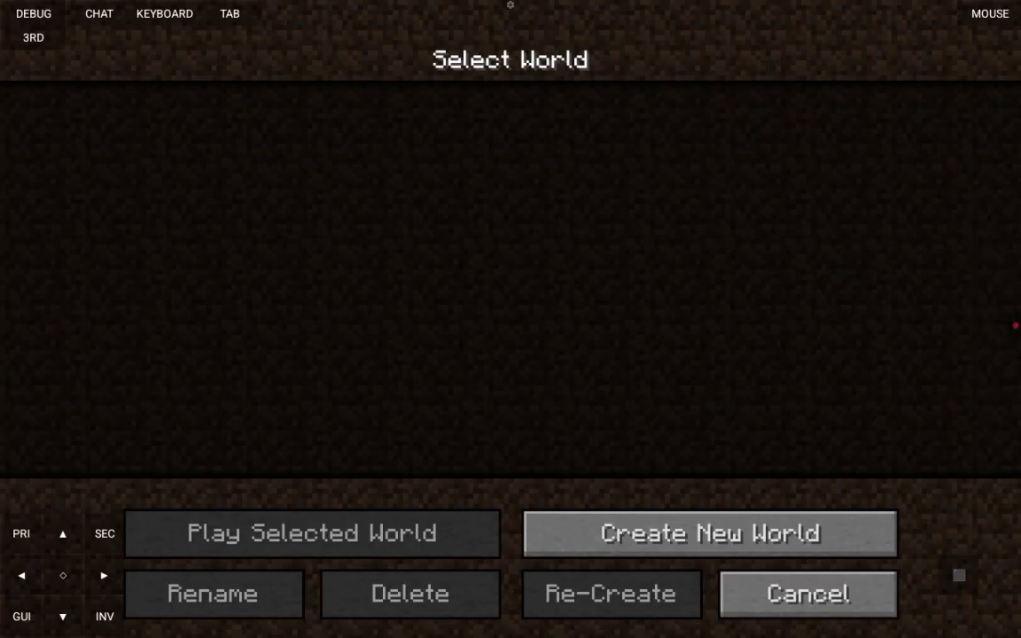
{"action": "left_click", "coordinate": [705, 532]}
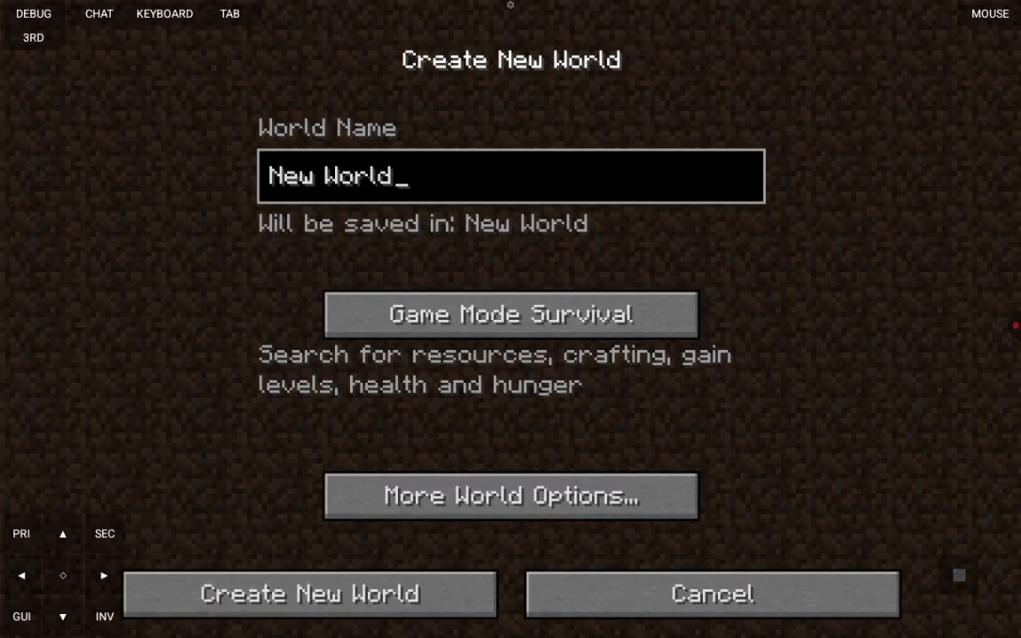
{"action": "left_click", "coordinate": [511, 496]}
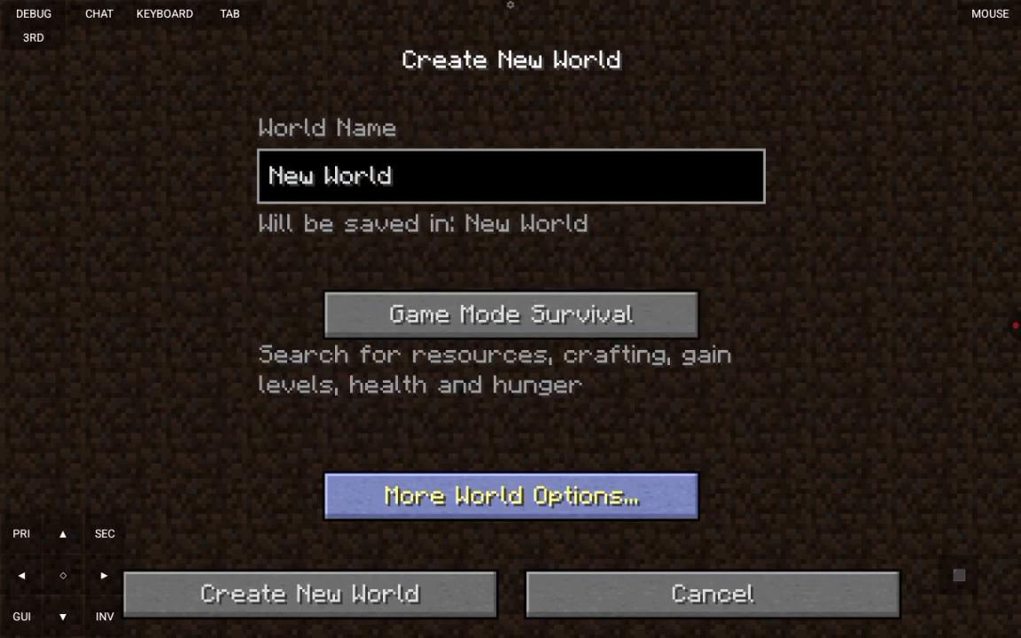
{"action": "left_click", "coordinate": [308, 594]}
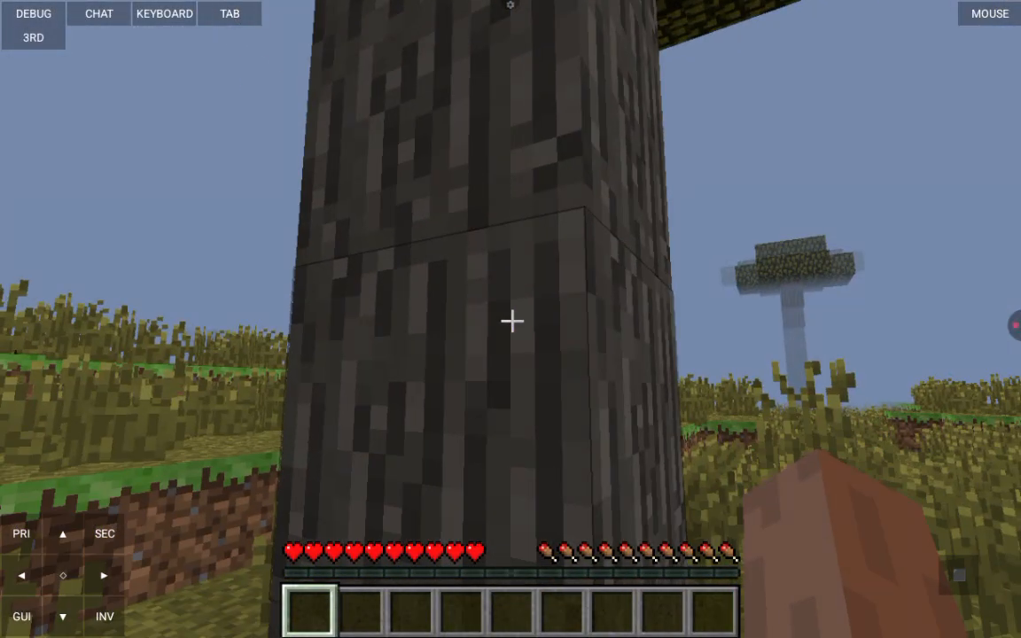
{"action": "mouse_move", "coordinate": [510, 320]}
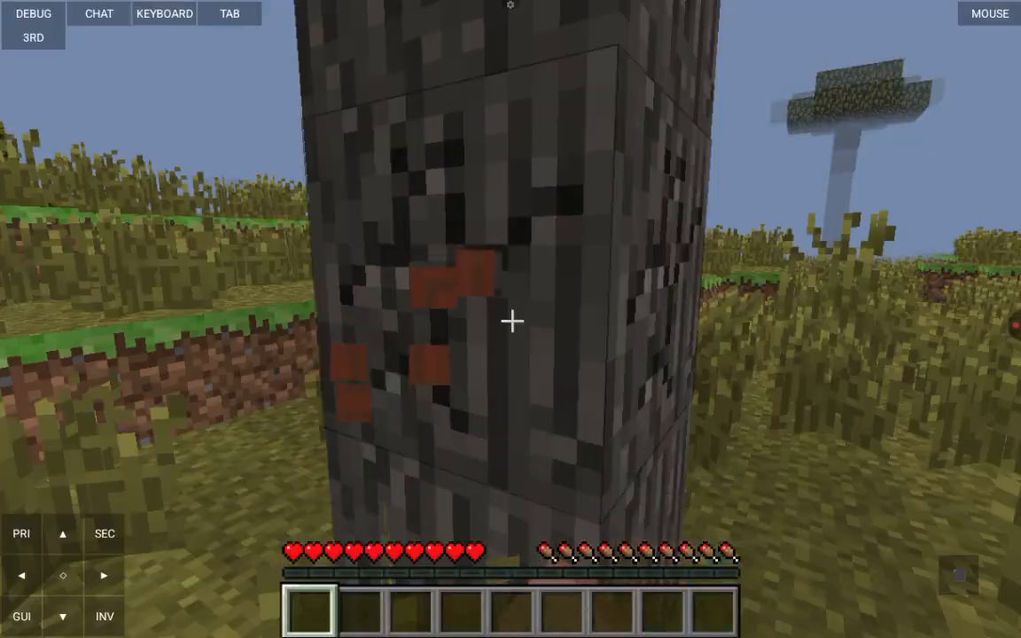